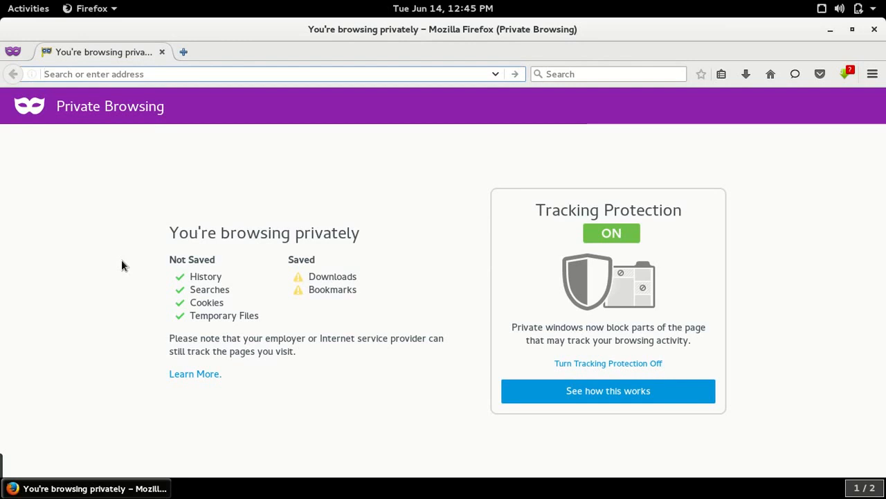
Step: Reach the Student Developer Pack page on education.github.com and start Get your pack
text(education.github.com)
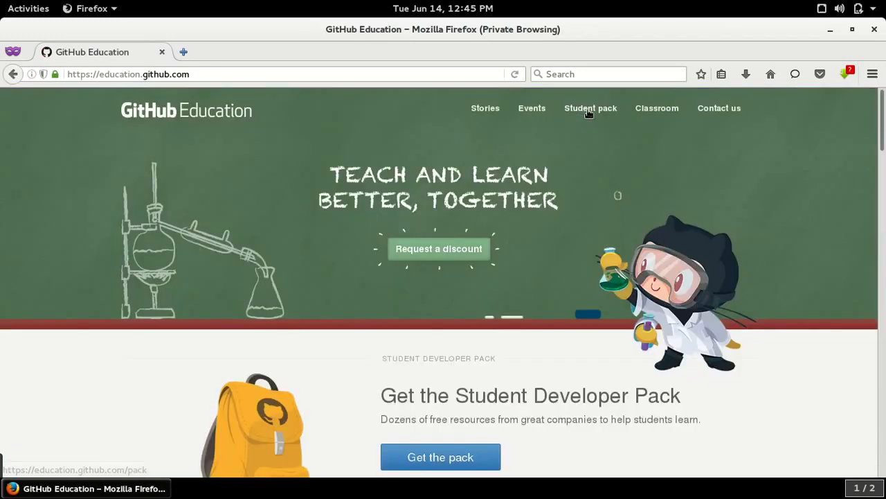
click(590, 108)
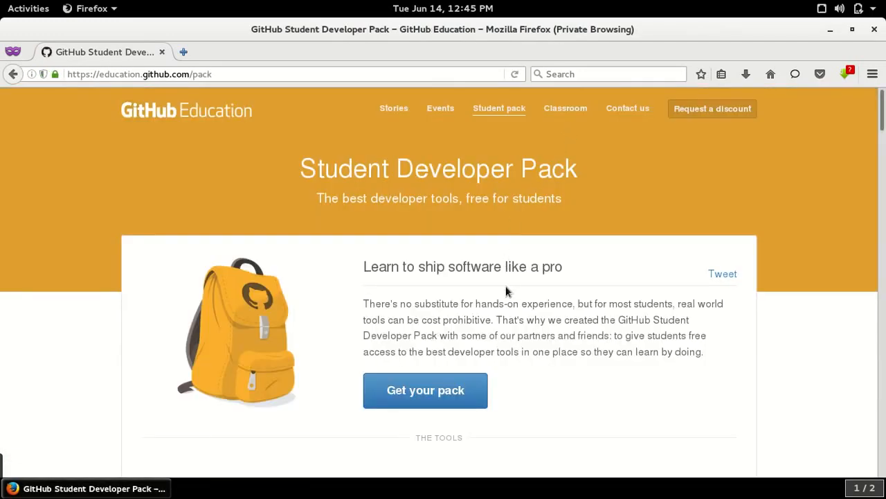
scroll(down, 3)
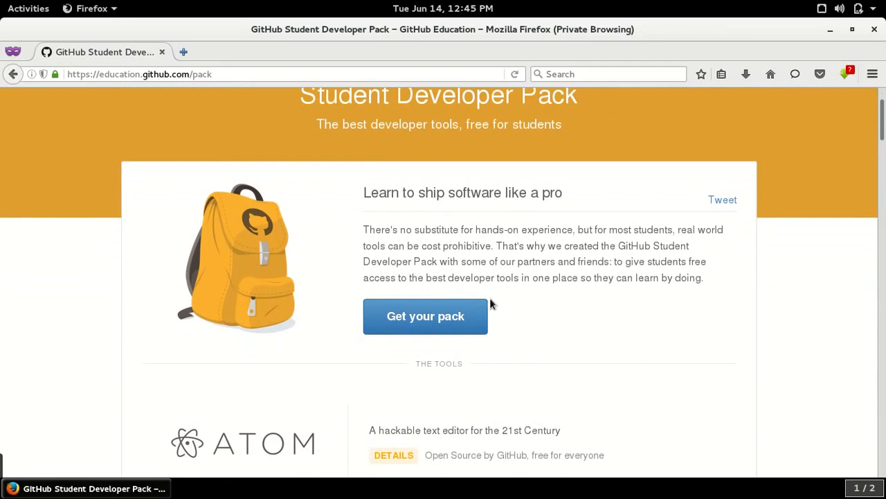
click(425, 316)
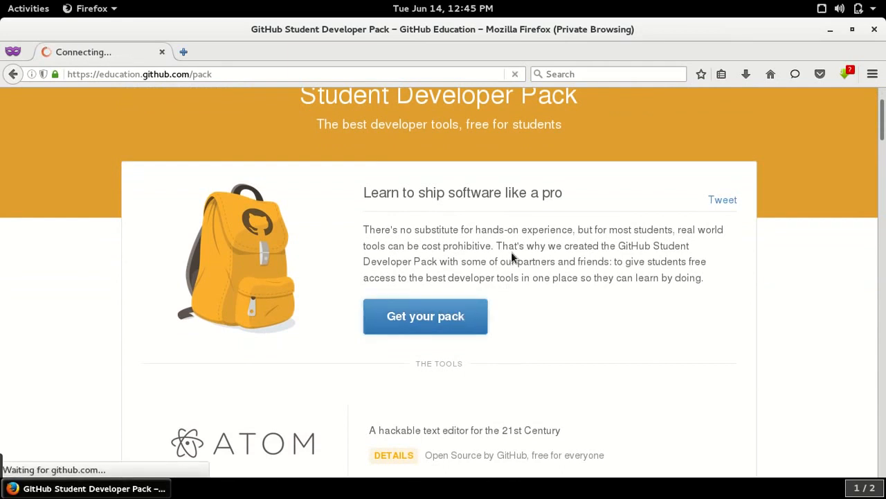
click(425, 316)
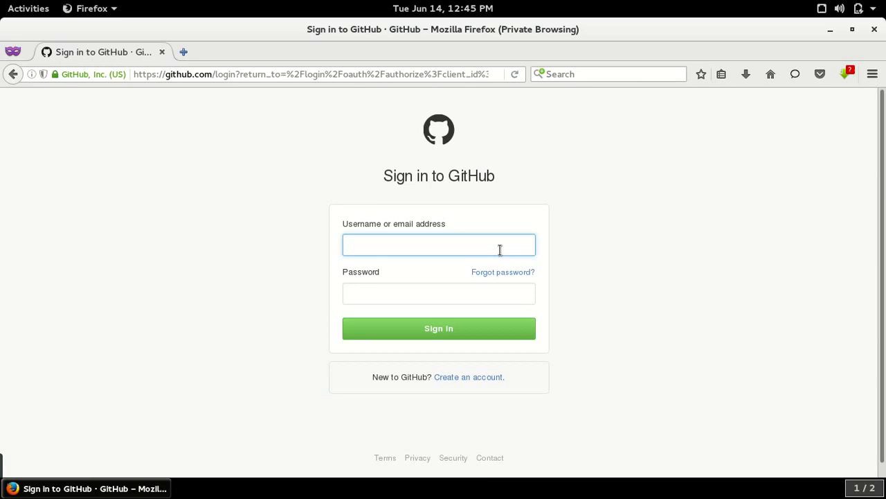
mouse_move(469, 376)
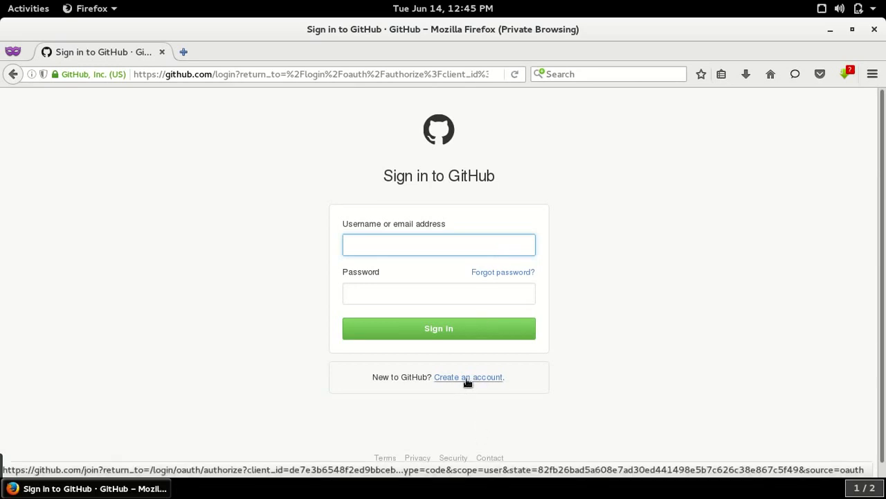
click(468, 377)
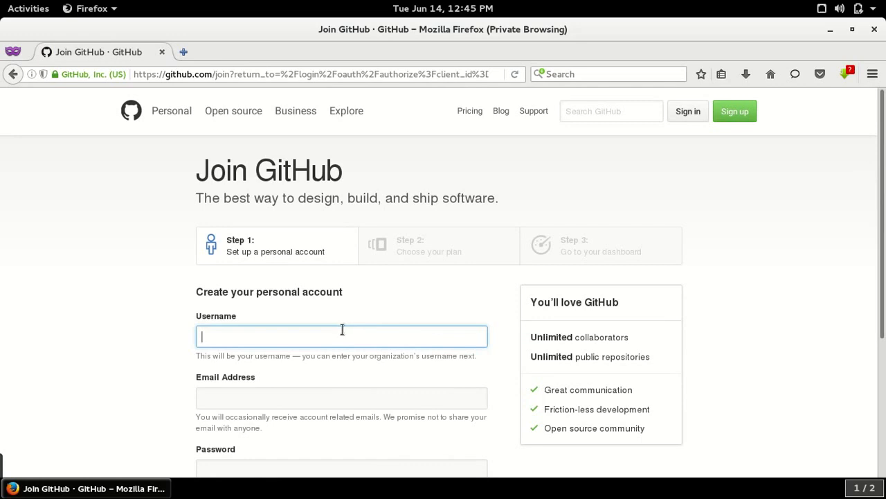
text(bsagar)
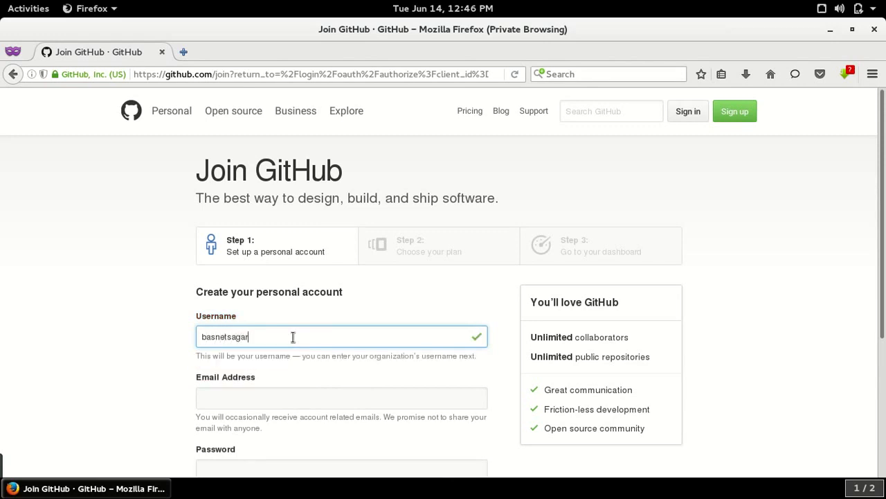
click(340, 397)
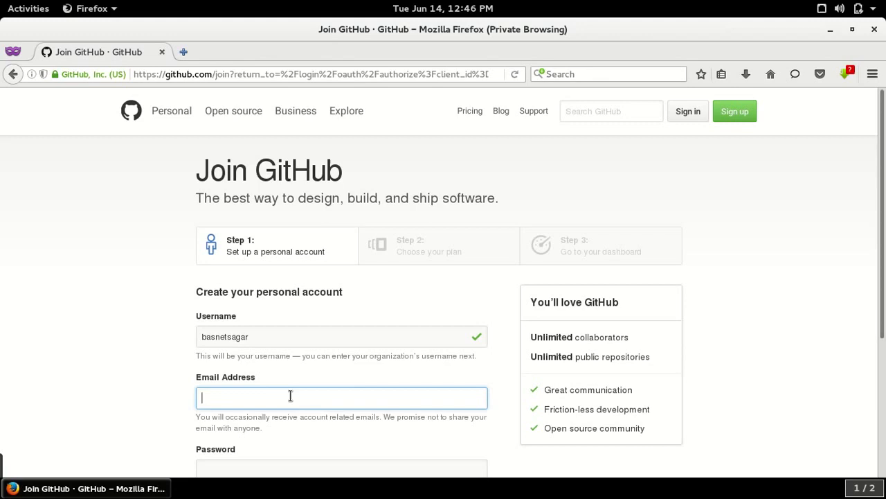
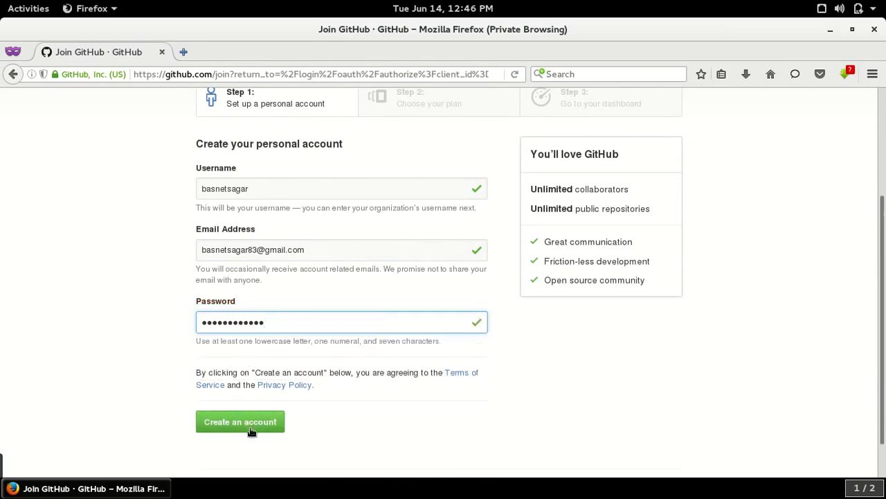
click(240, 421)
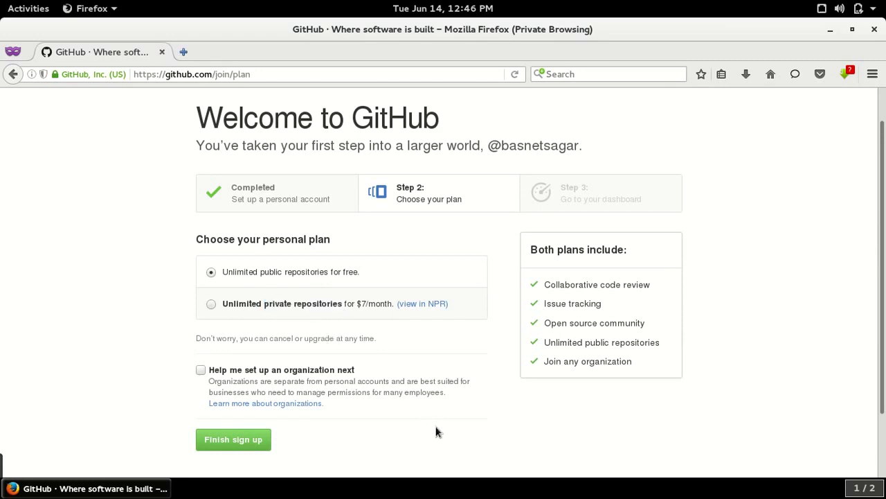
mouse_move(302, 332)
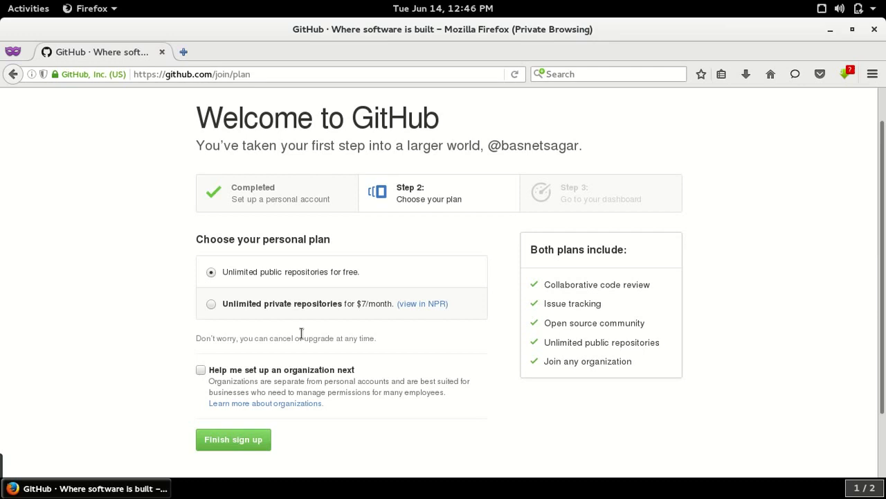
Step: Finish sign-up keeping the free personal plan selected
click(233, 439)
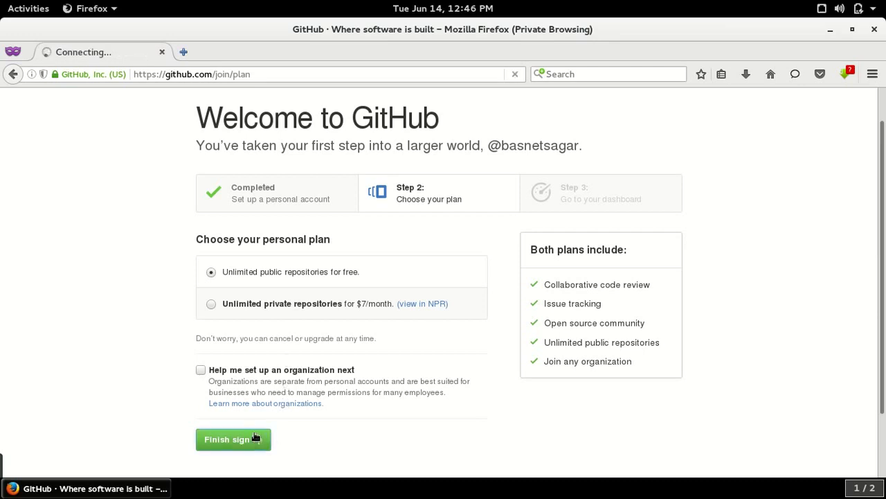
click(233, 439)
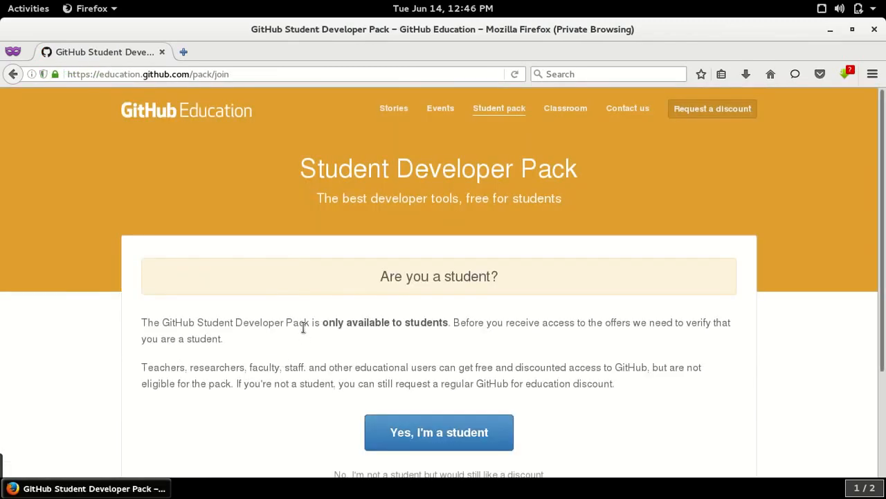
Step: Read the eligibility paragraph and confirm student status with 'Yes, I'm a student'
scroll(down, 3)
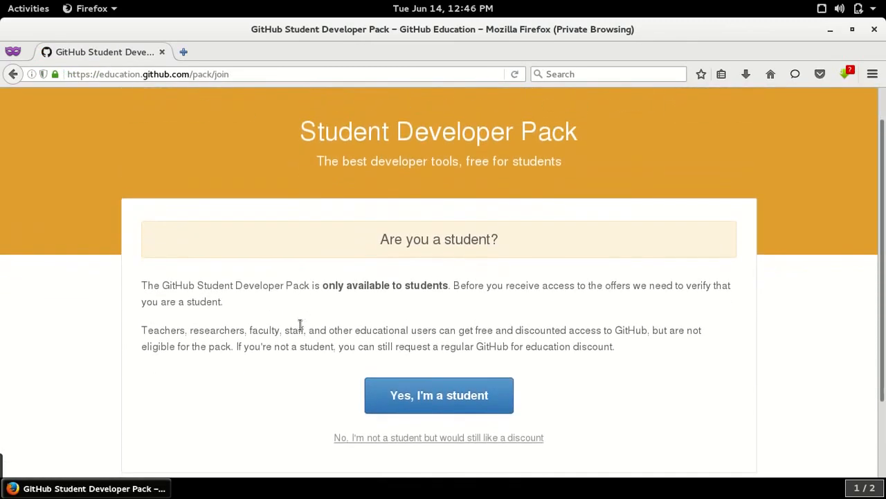
mouse_move(329, 203)
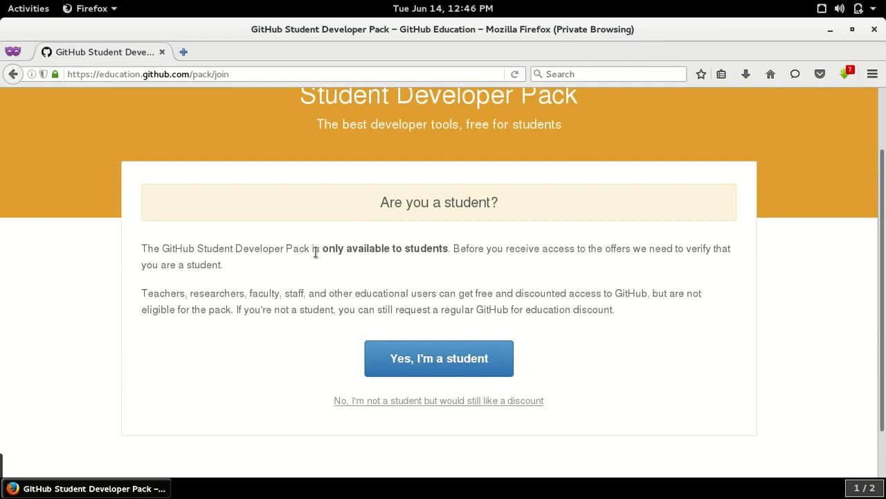
mouse_move(643, 313)
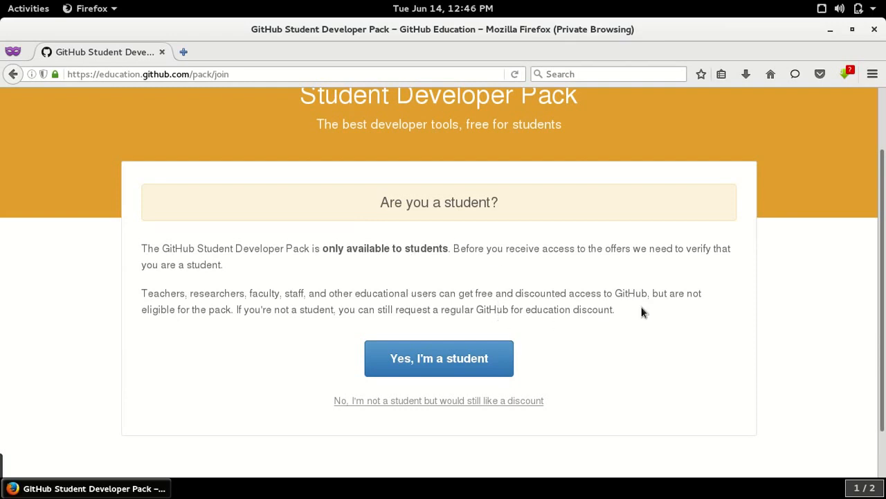
drag(141, 294, 614, 311)
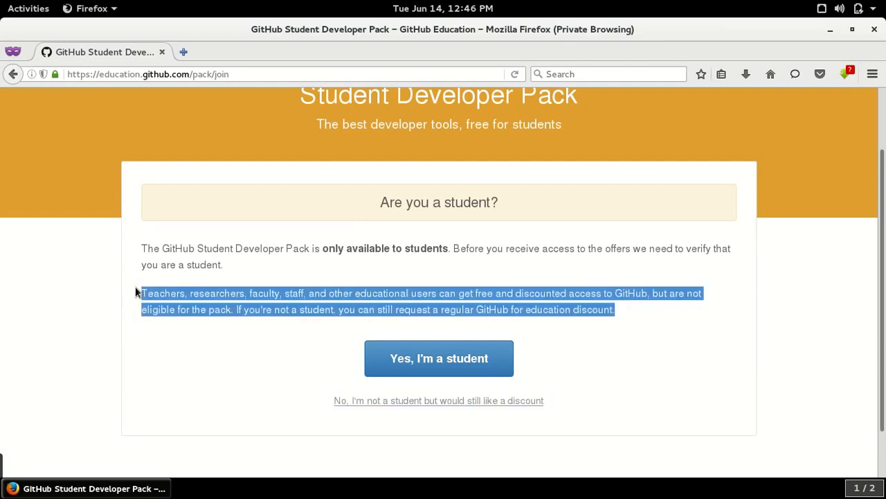
click(372, 310)
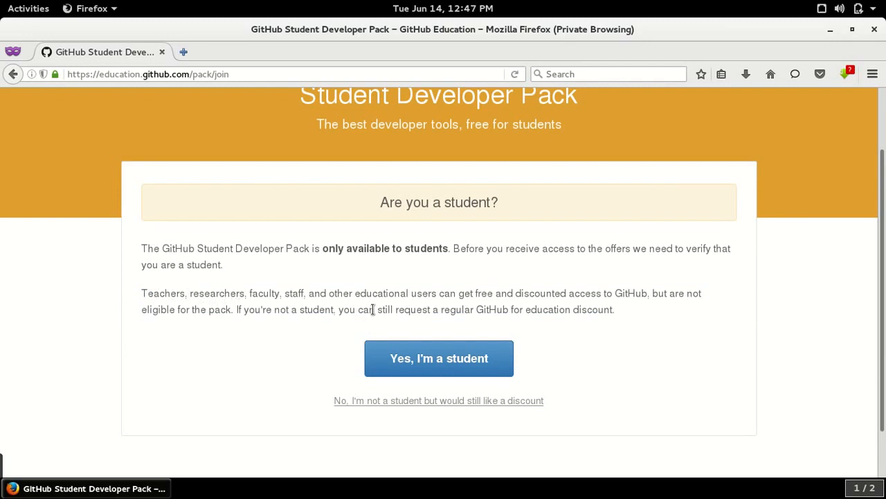
mouse_move(374, 309)
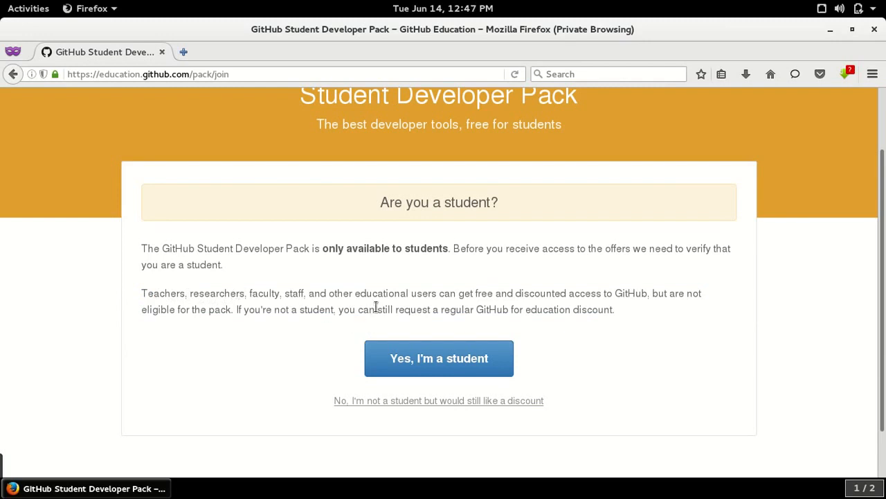
scroll(down, 3)
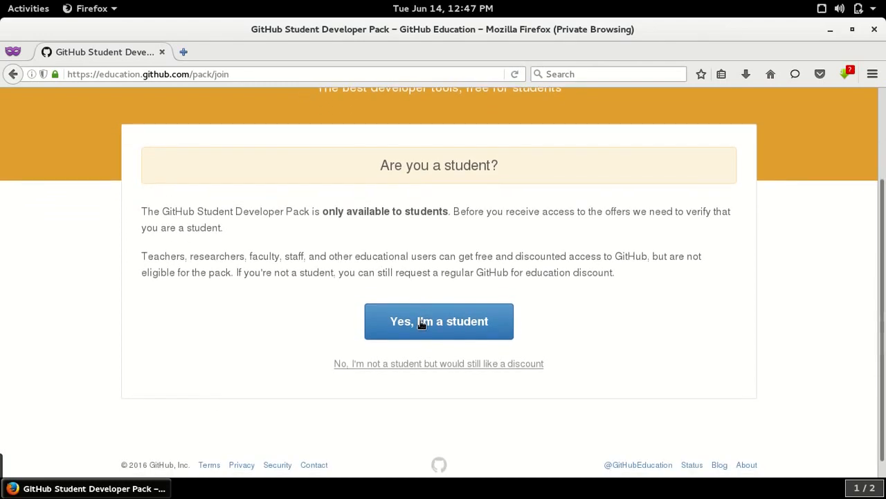
click(439, 321)
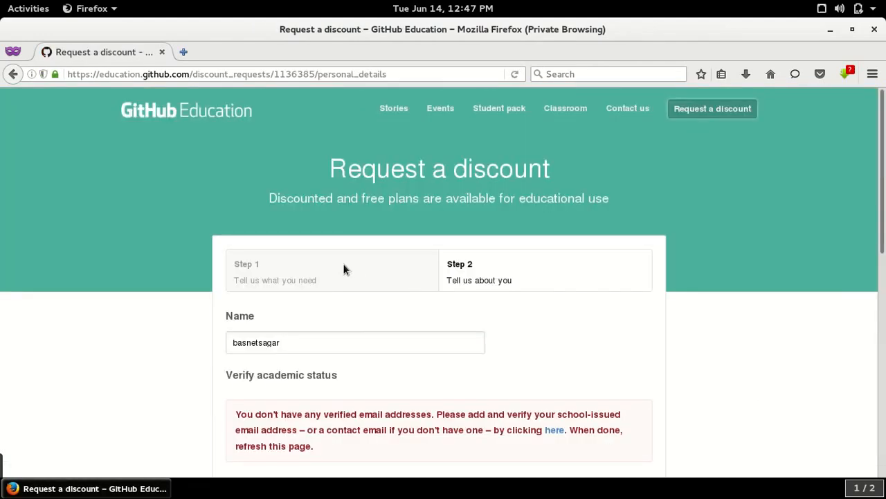
scroll(down, 3)
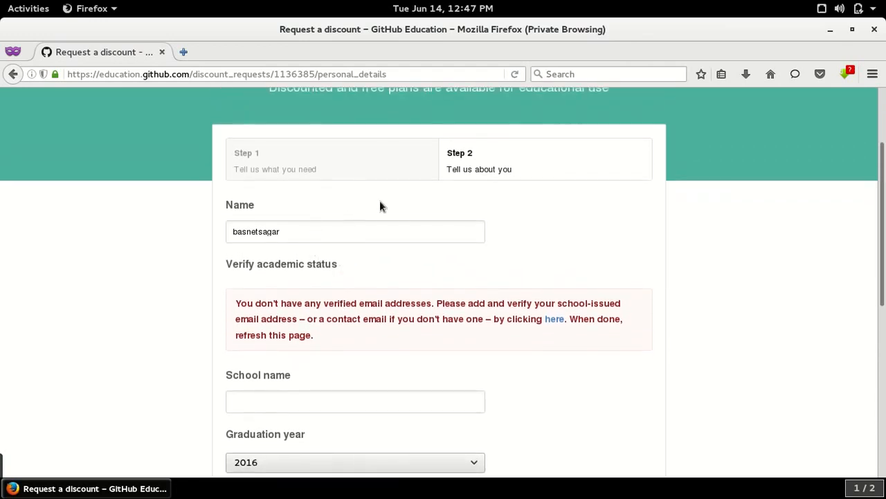
scroll(down, 3)
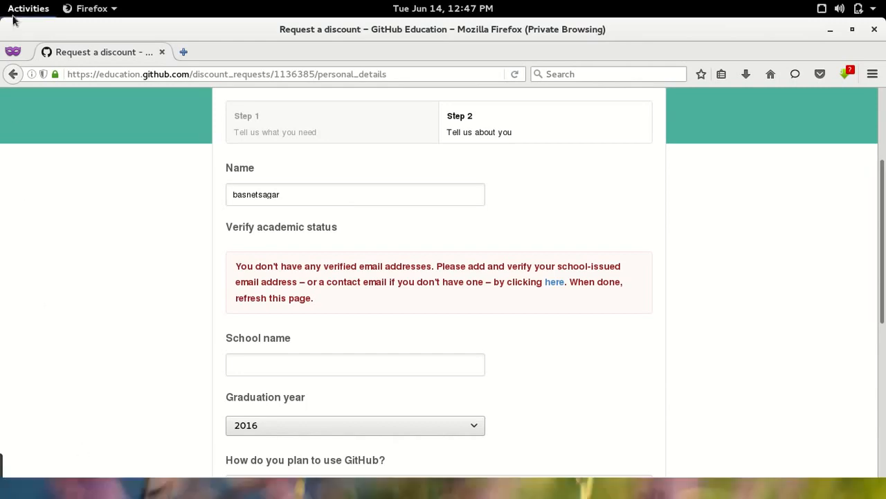
Step: In gmail.com, switch to the second account and follow GitHub's 'Please verify your email address' message
click(27, 9)
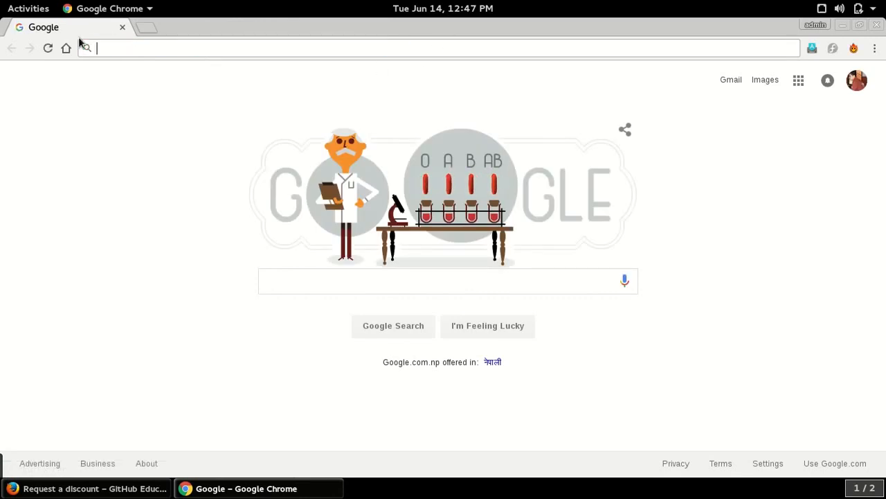
text(gmail.com)
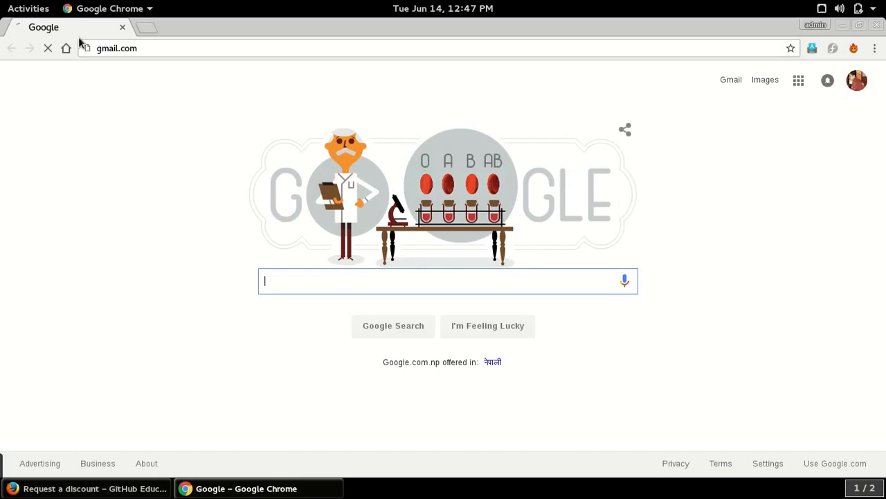
click(731, 79)
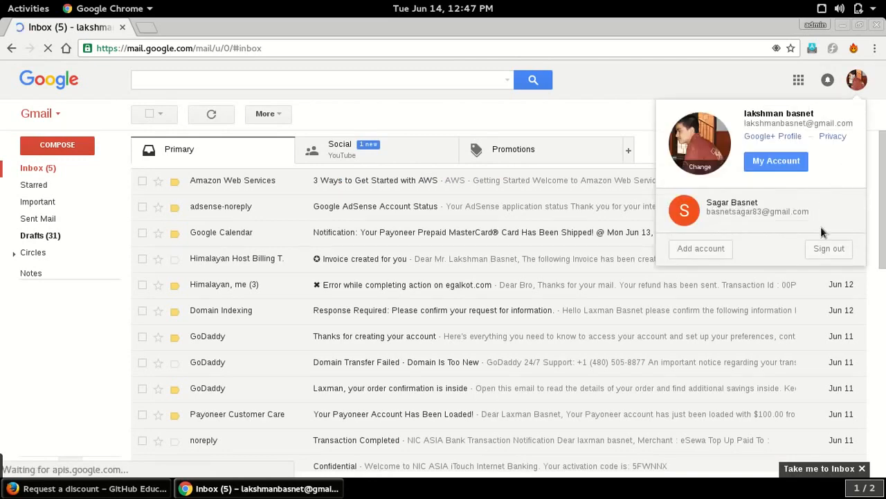
click(731, 206)
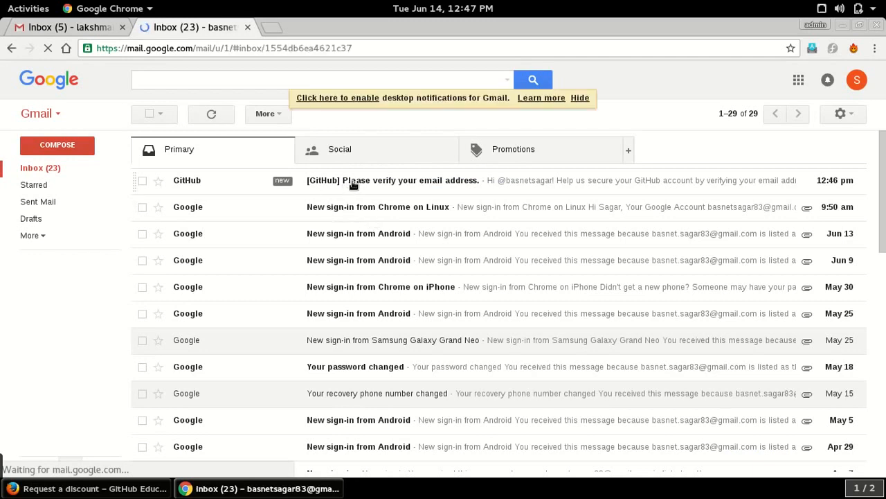
click(394, 180)
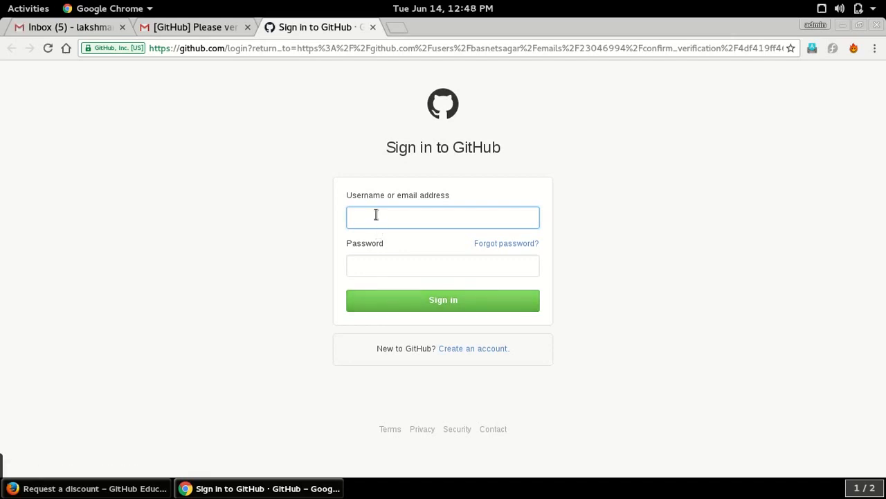
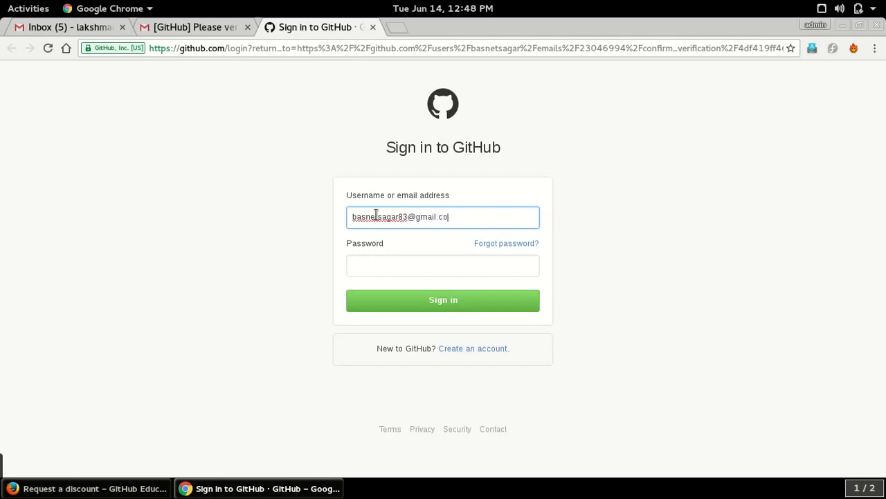
click(443, 266)
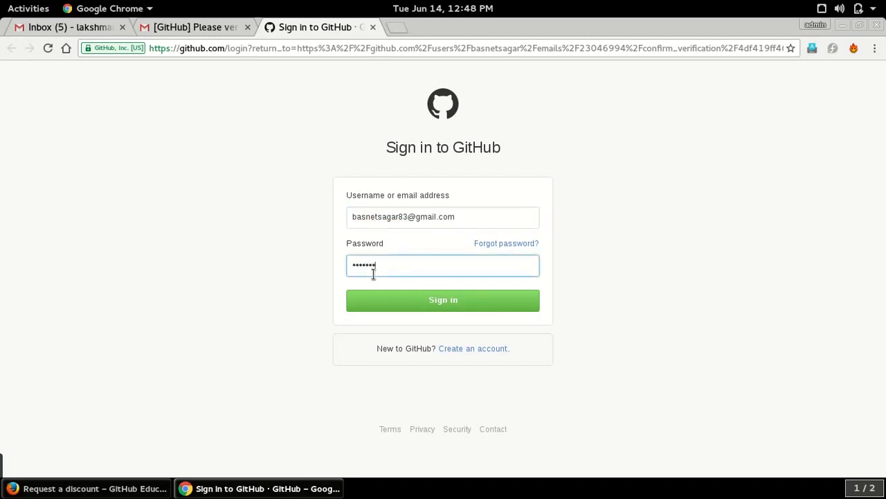
click(443, 299)
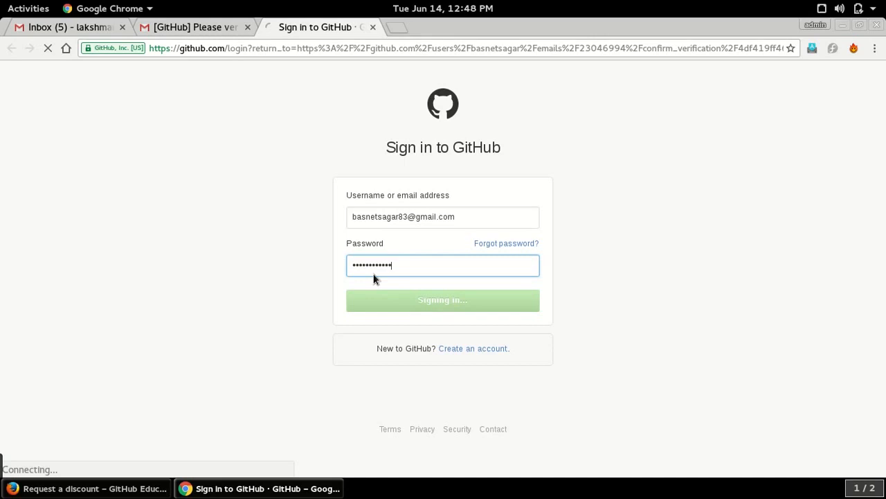
click(443, 299)
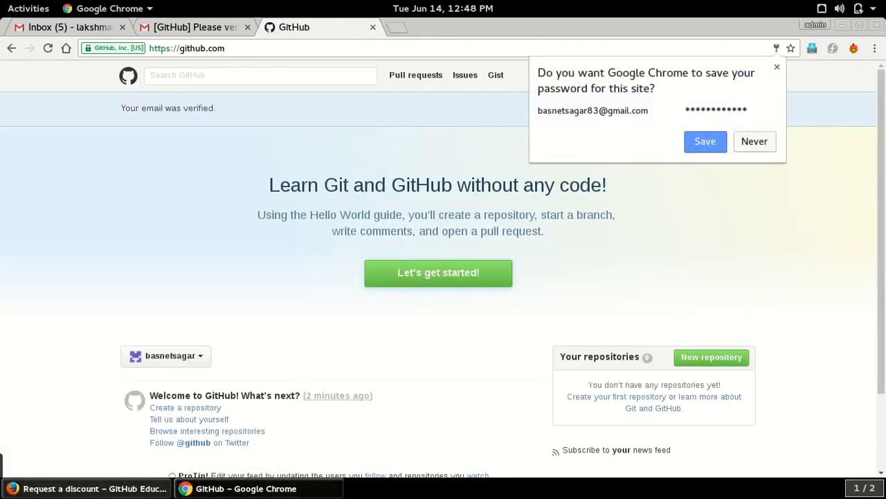
click(94, 488)
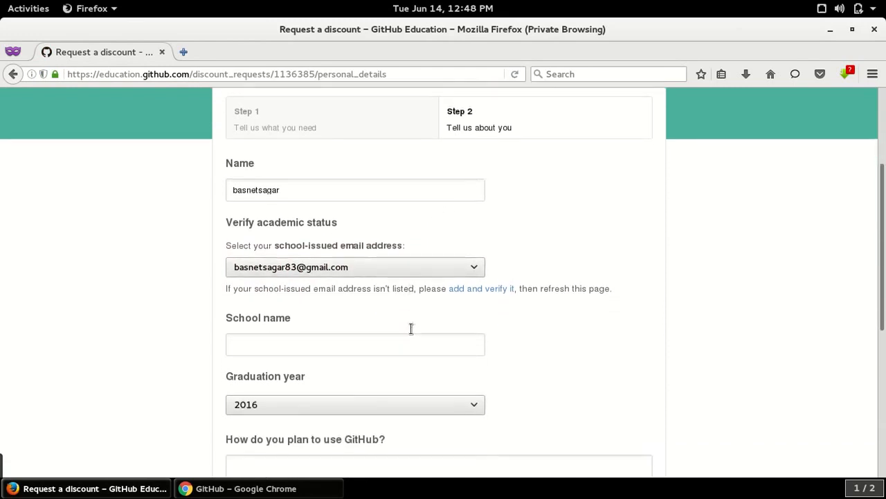
Step: Enter school name 'Advanced College of Engineering and Management' and graduation year 2019
scroll(down, 3)
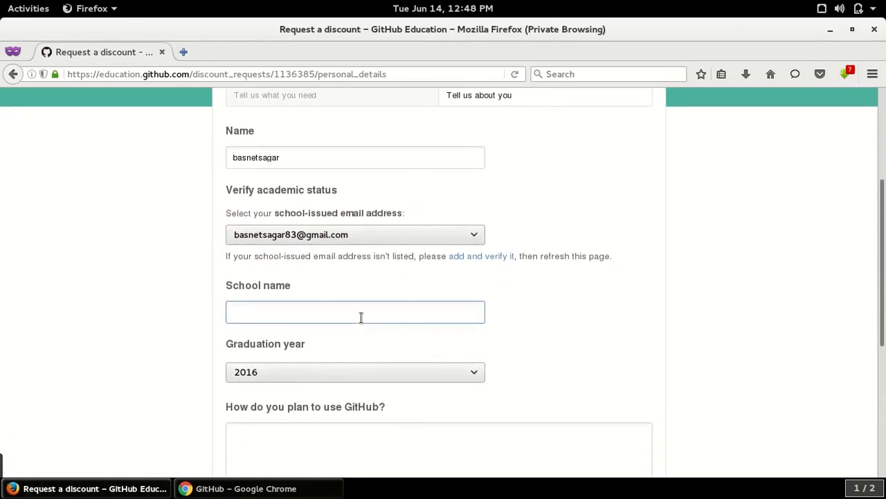
text(Advanced)
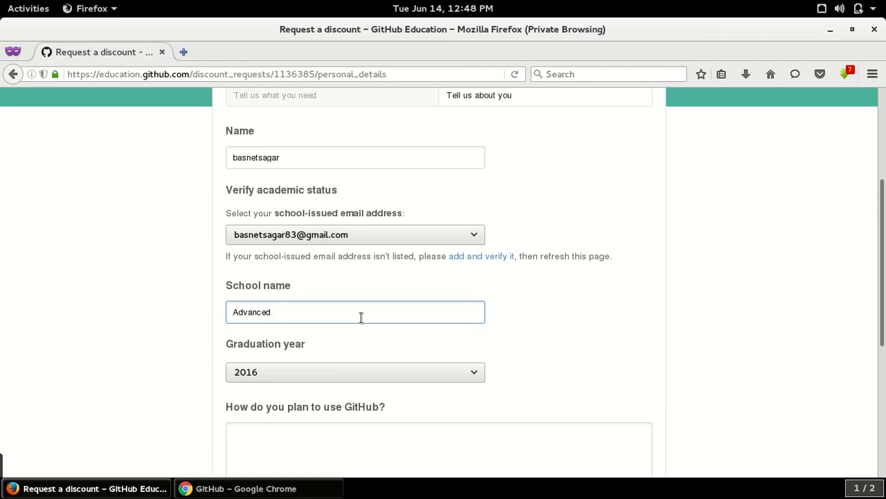
text(College of En)
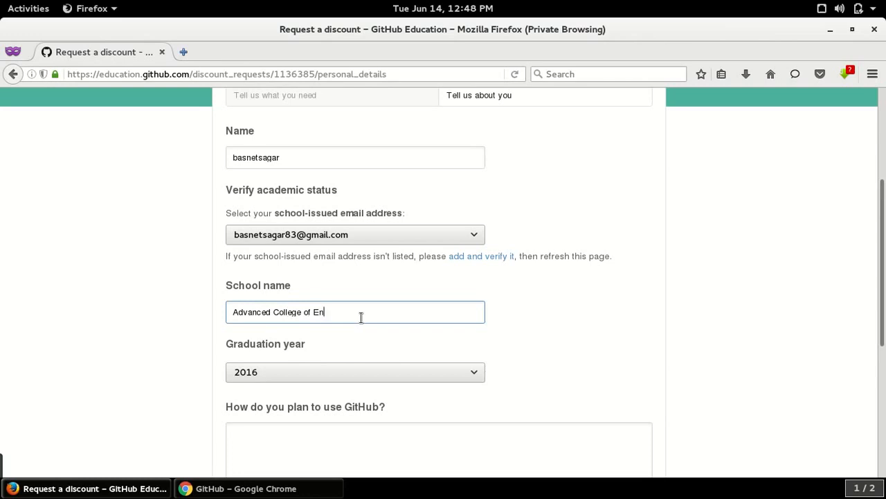
text(gineering)
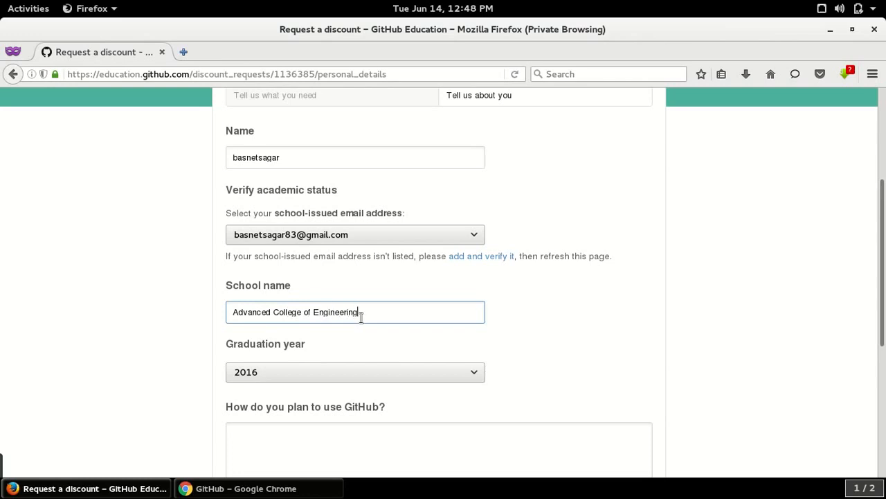
text(and Mana)
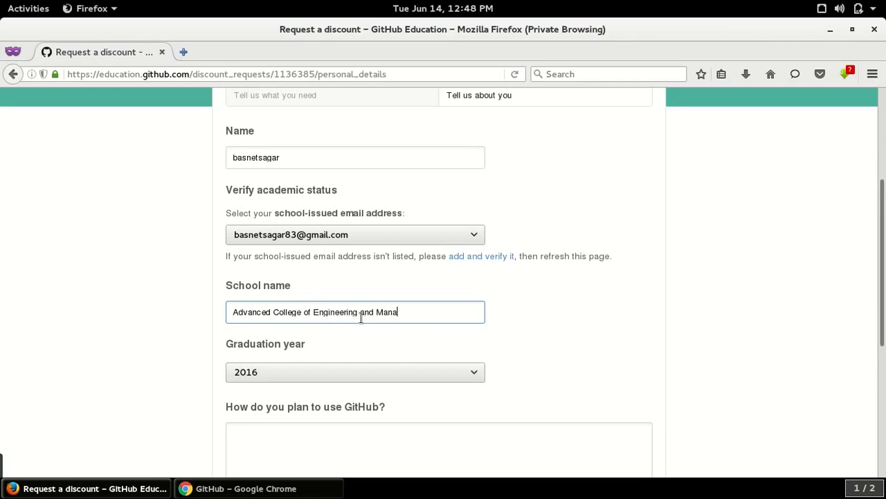
text(gement)
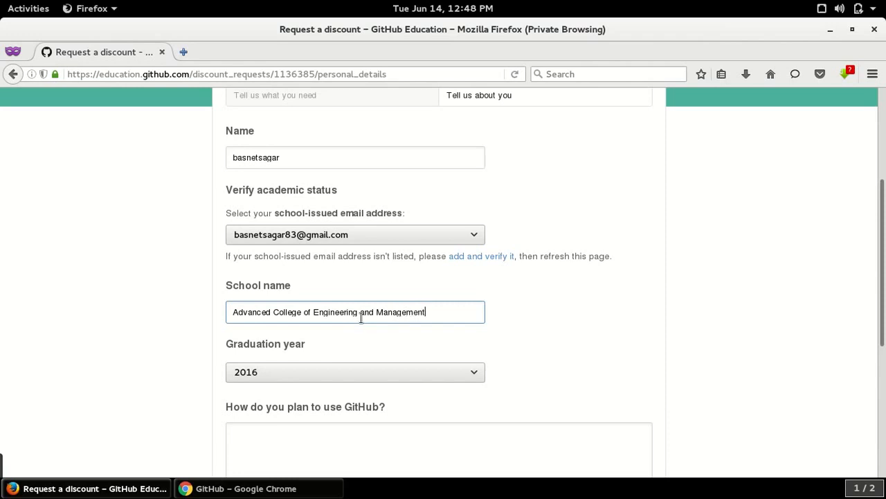
click(355, 372)
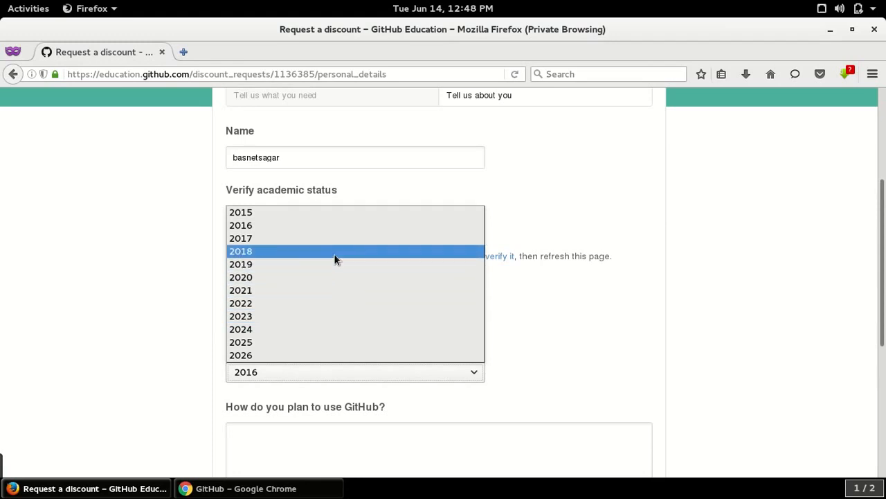
mouse_move(335, 262)
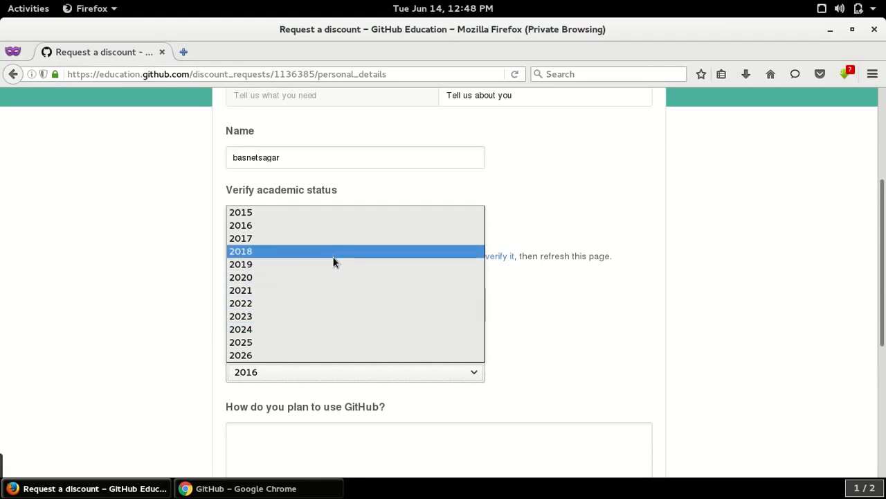
click(241, 263)
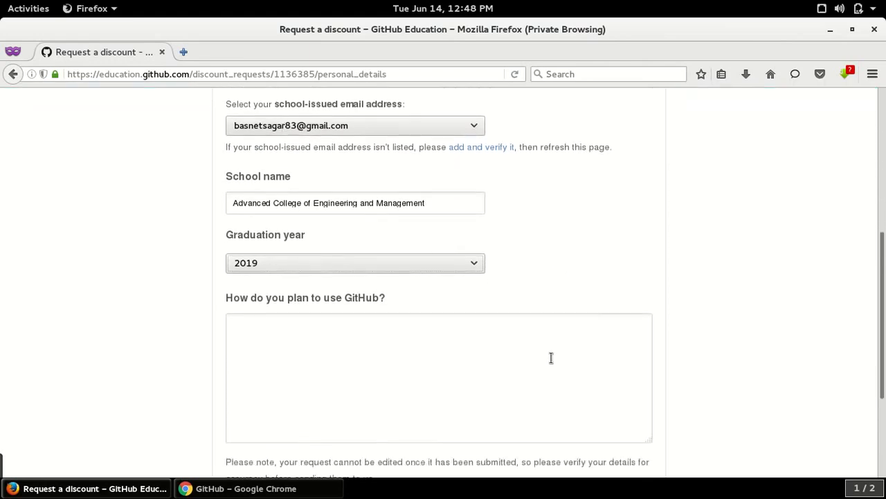
Step: Answer 'How do you plan to use GitHub?' with 'for development'
scroll(down, 3)
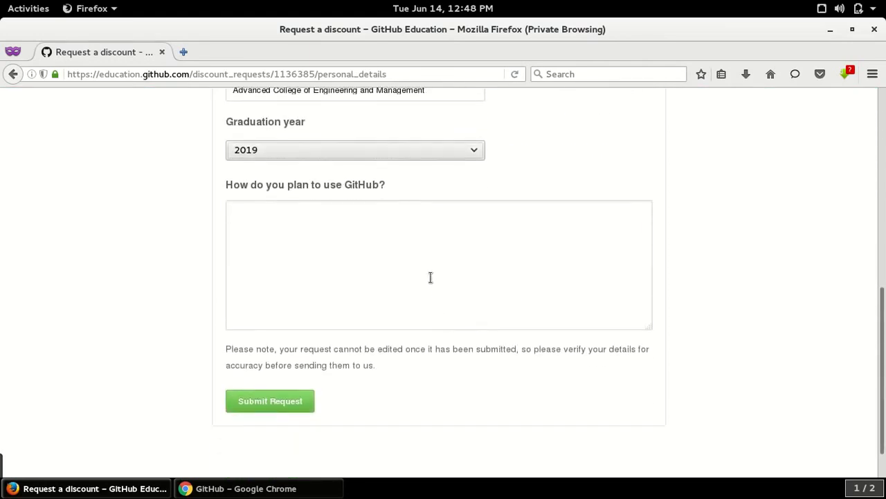
click(270, 401)
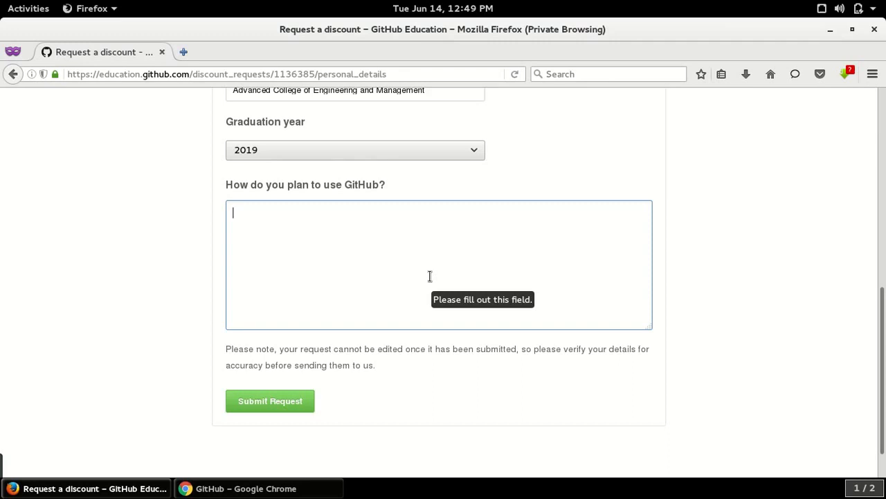
text(ofr)
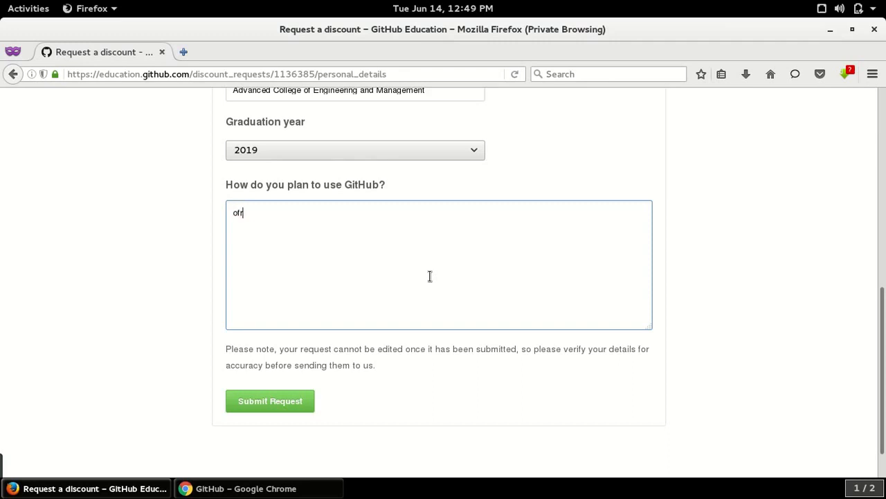
text(for devel)
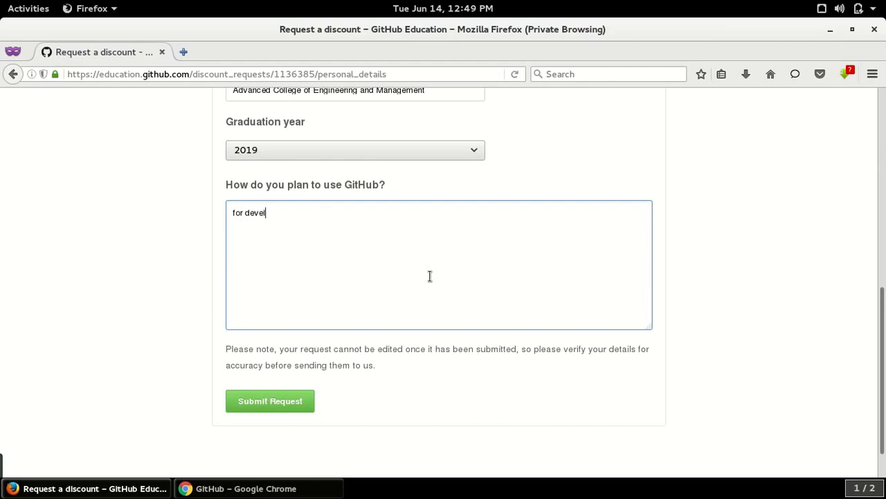
text(opment)
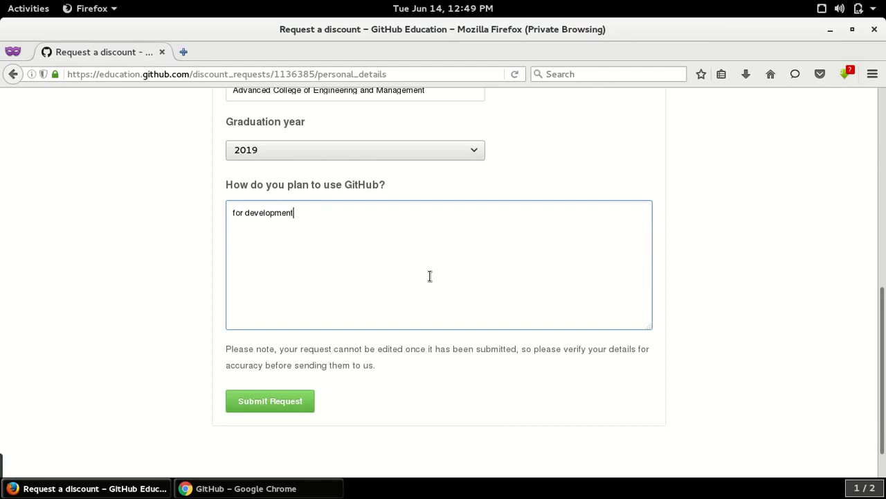
text(,)
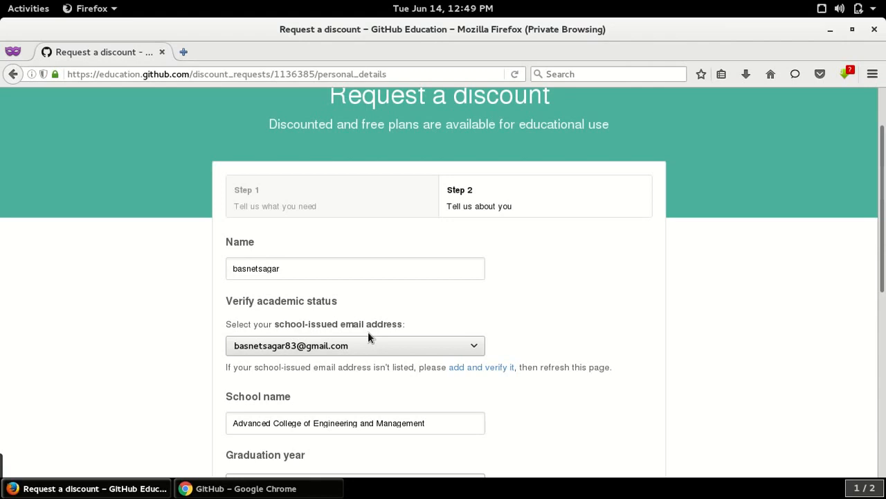
Step: Set academic status to 'I don't have a school-issued email', revealing the proof upload area
scroll(down, 3)
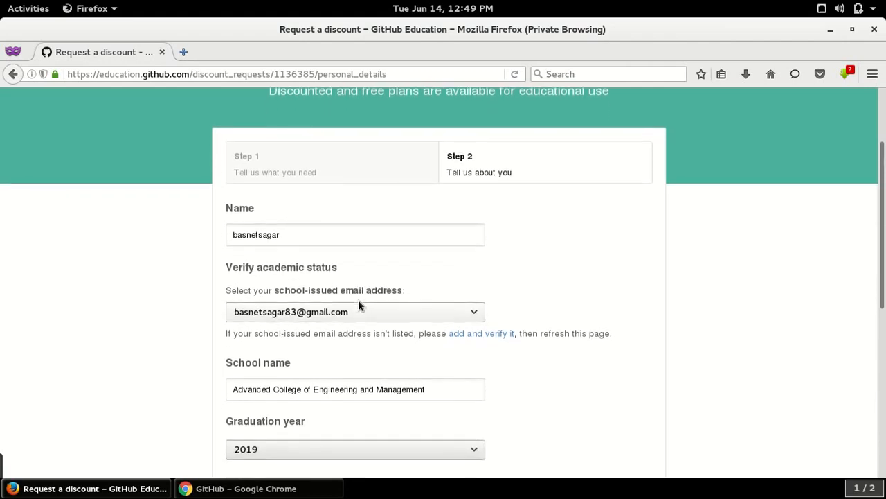
scroll(down, 3)
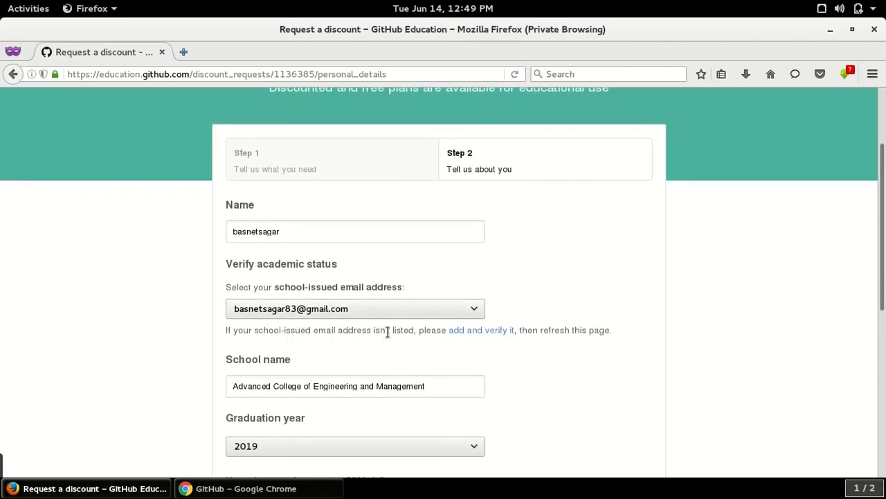
click(355, 307)
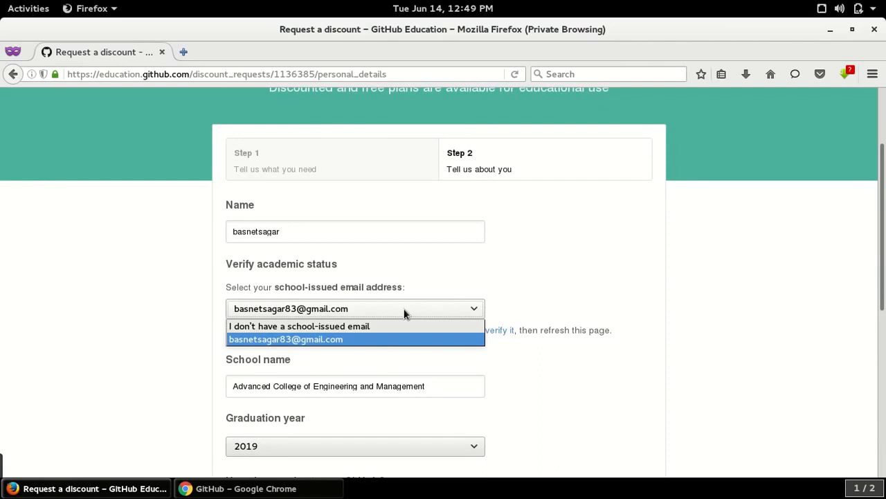
mouse_move(409, 326)
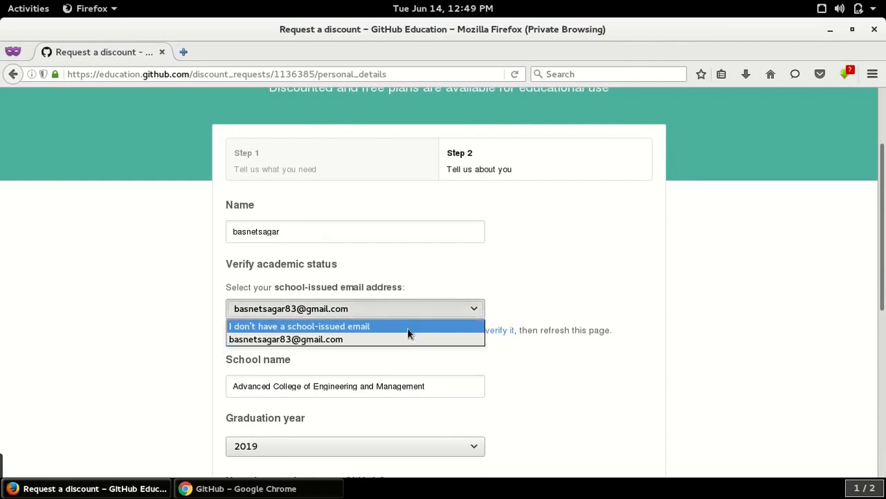
click(299, 326)
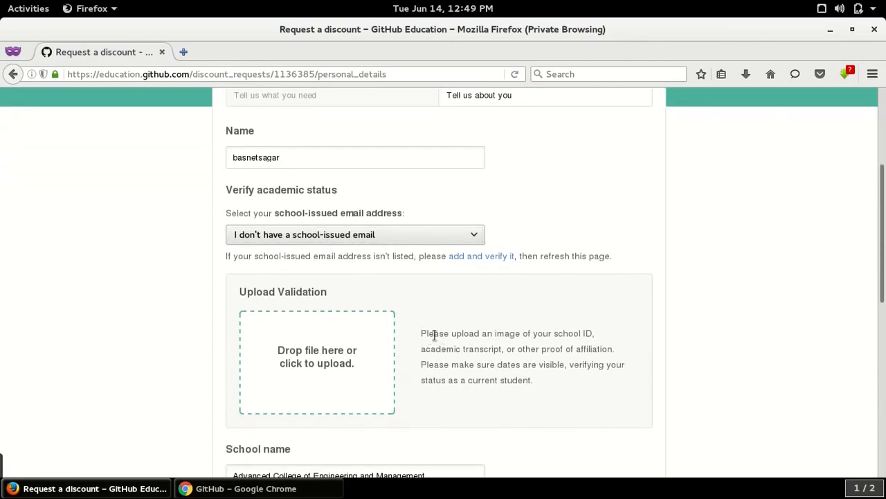
mouse_move(501, 354)
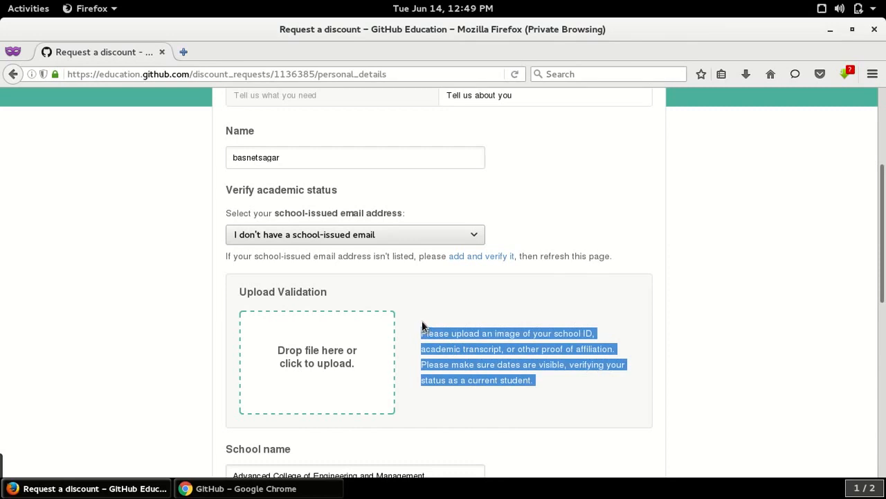
click(432, 325)
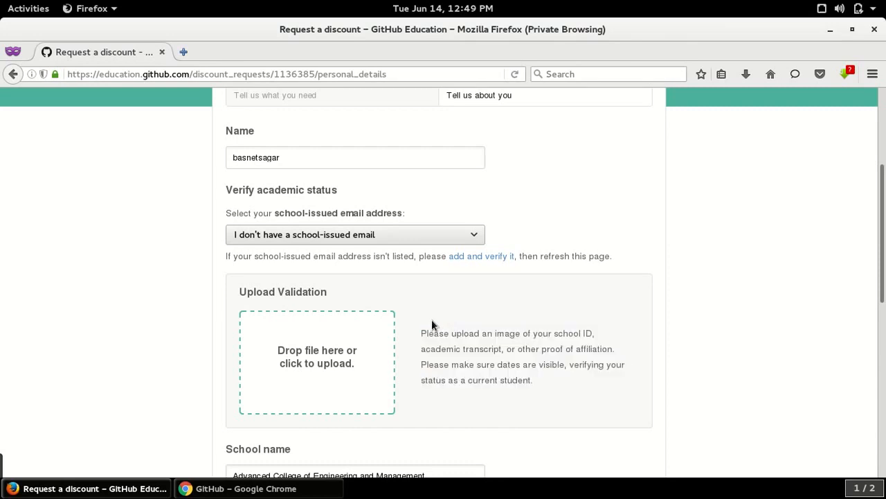
mouse_move(421, 333)
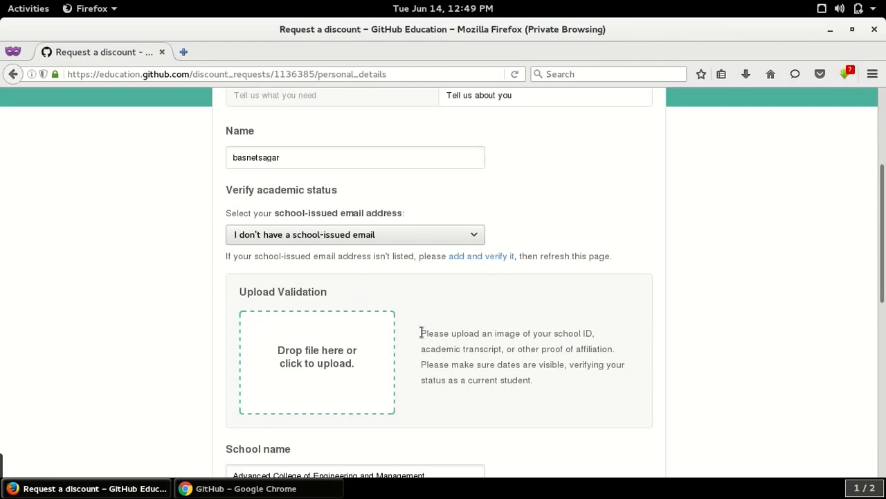
mouse_move(317, 360)
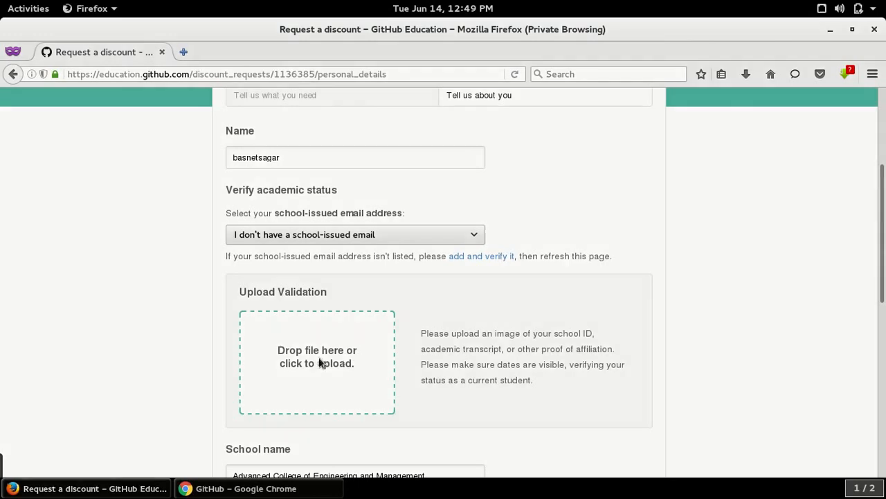
Step: Upload the student ID card photo from Pictures as proof, reaching Upload Complete
click(315, 357)
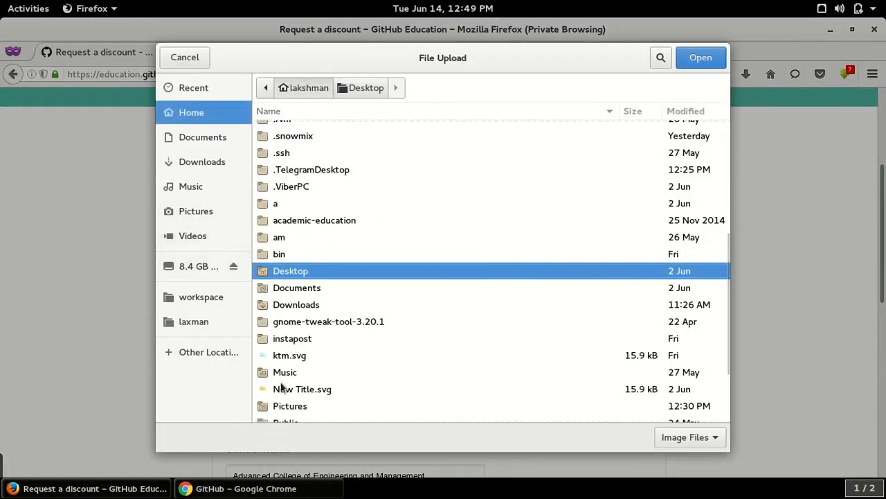
click(196, 210)
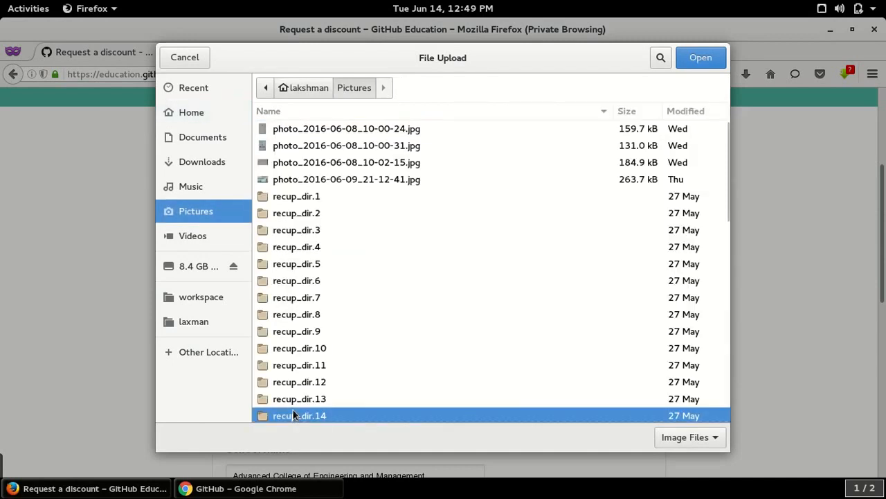
click(346, 127)
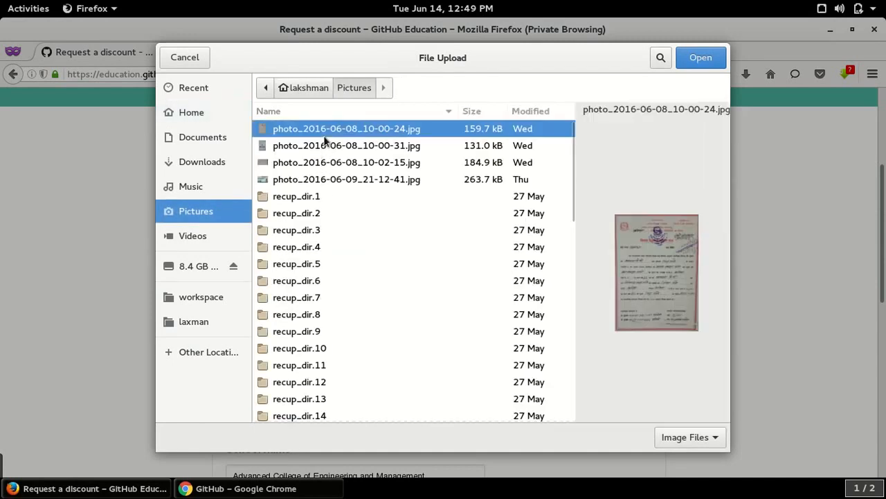
scroll(down, 3)
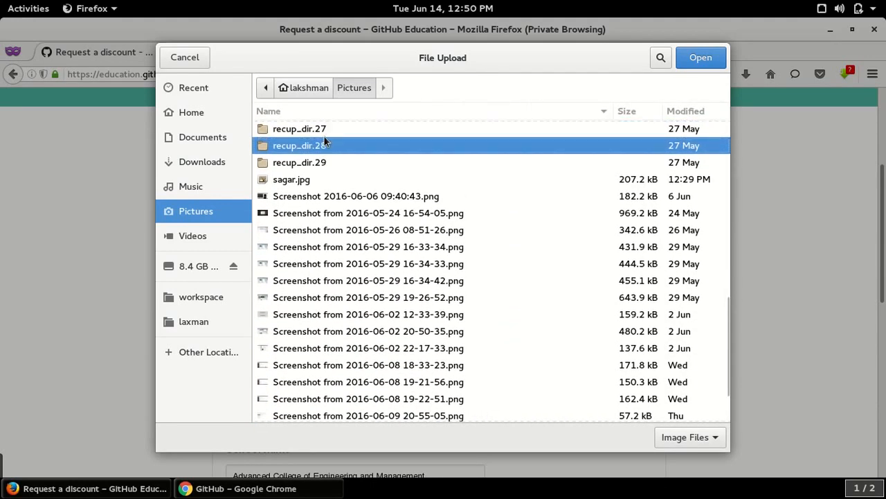
click(701, 57)
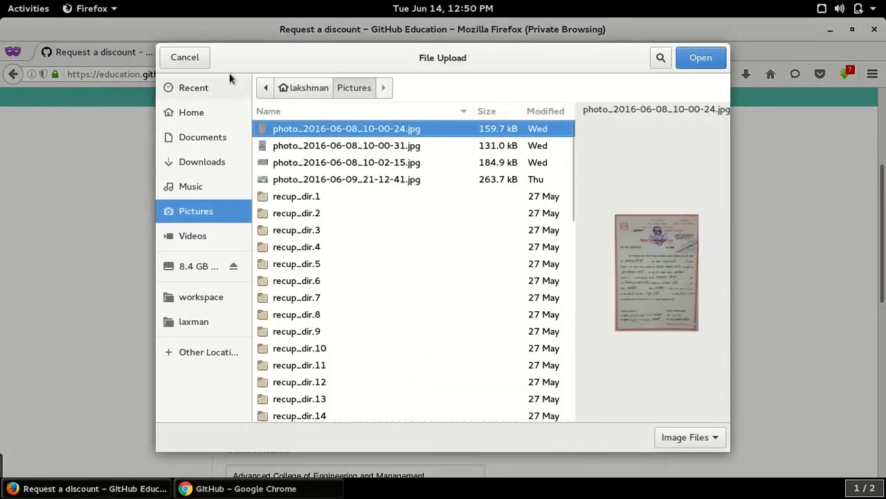
click(701, 57)
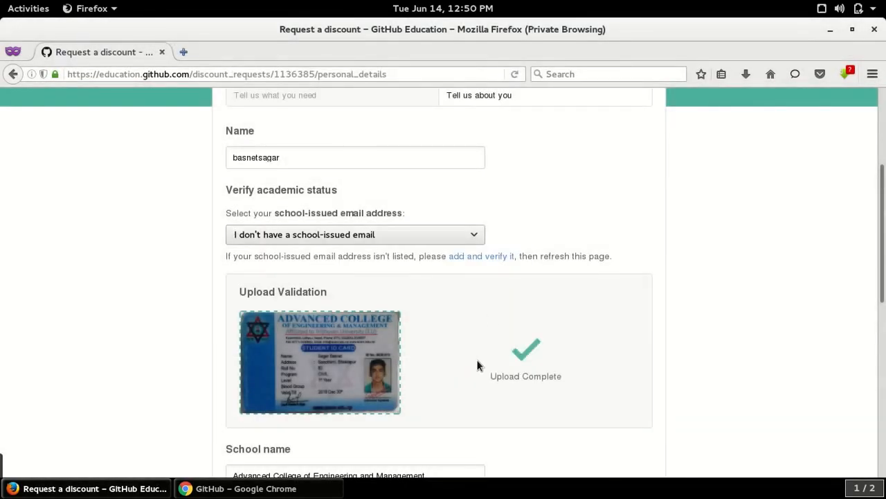
mouse_move(476, 366)
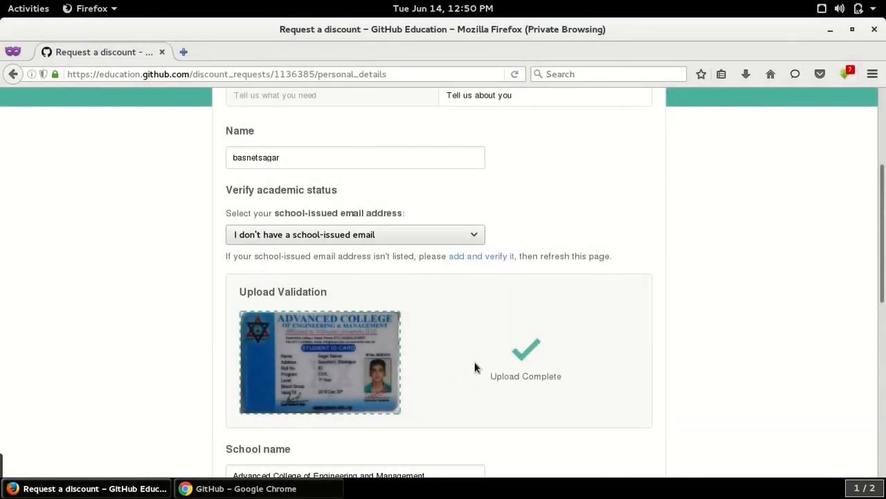
mouse_move(495, 323)
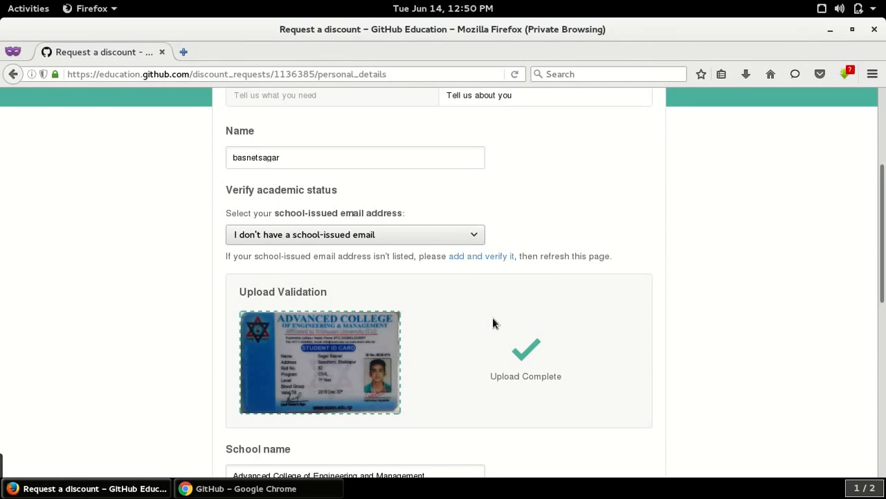
Step: Answer 'How do you plan to use GitHub?' with development and collaborating with other developers
scroll(down, 3)
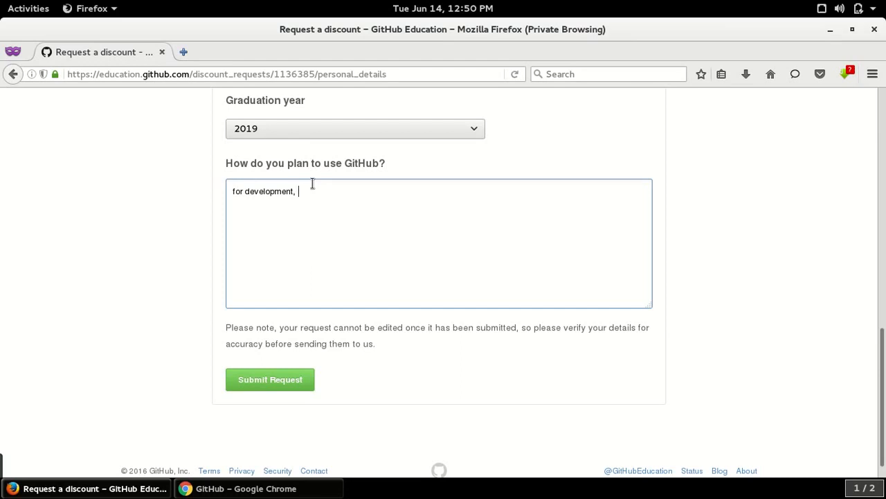
text(for)
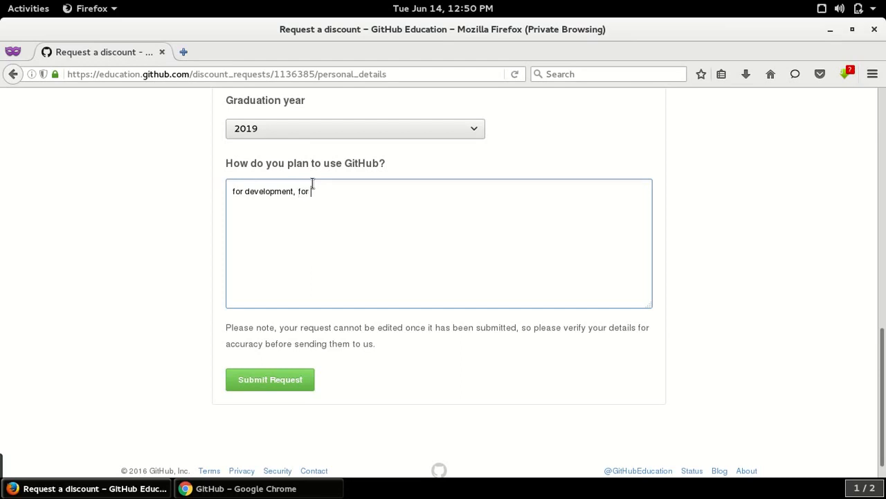
text(co)
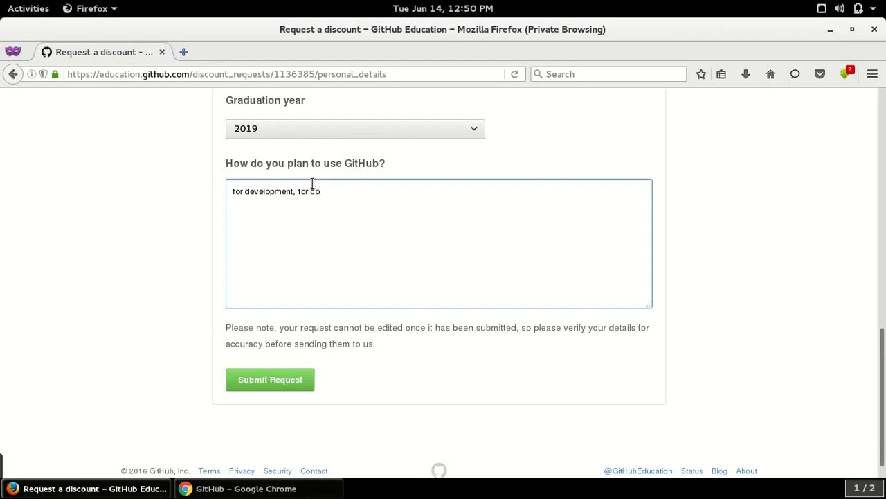
text(llaborating with other de)
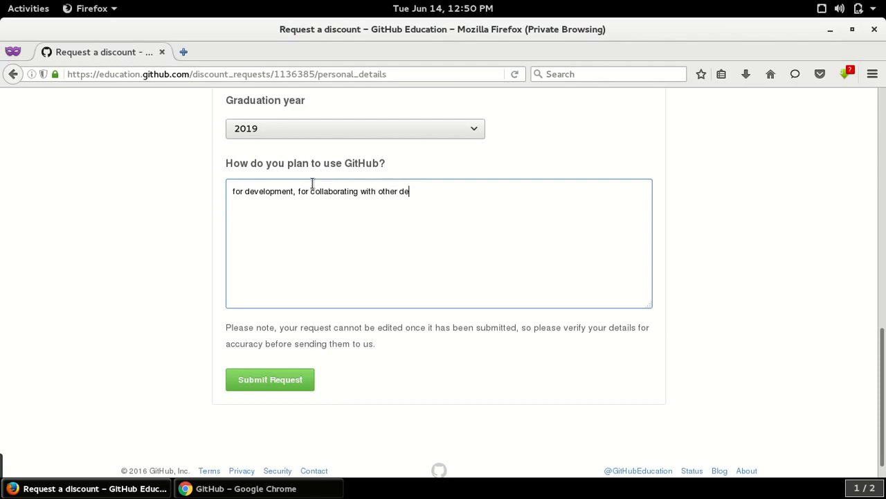
text(velopers and)
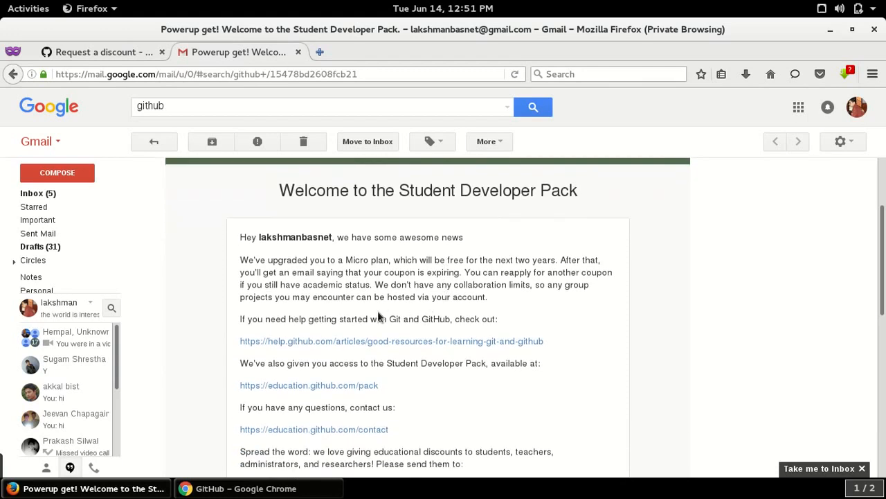
mouse_move(504, 333)
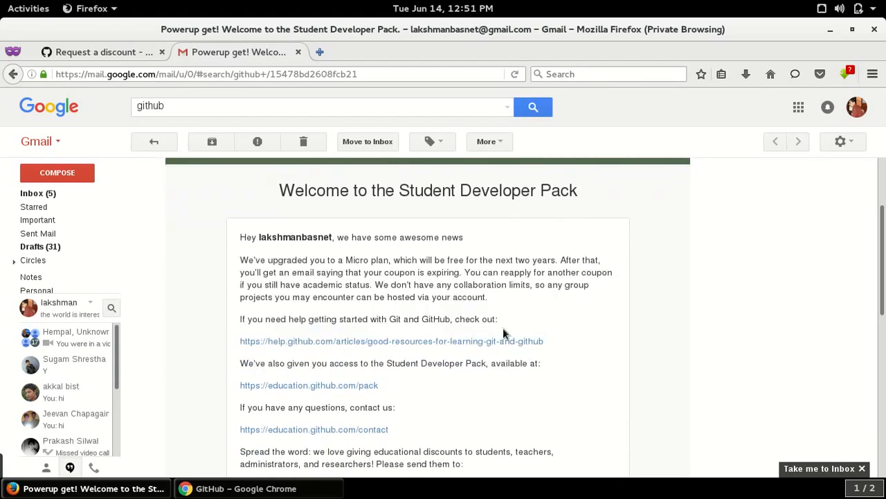
Step: Read through the welcome email announcing the free Micro plan, highlighting part of its text
scroll(down, 3)
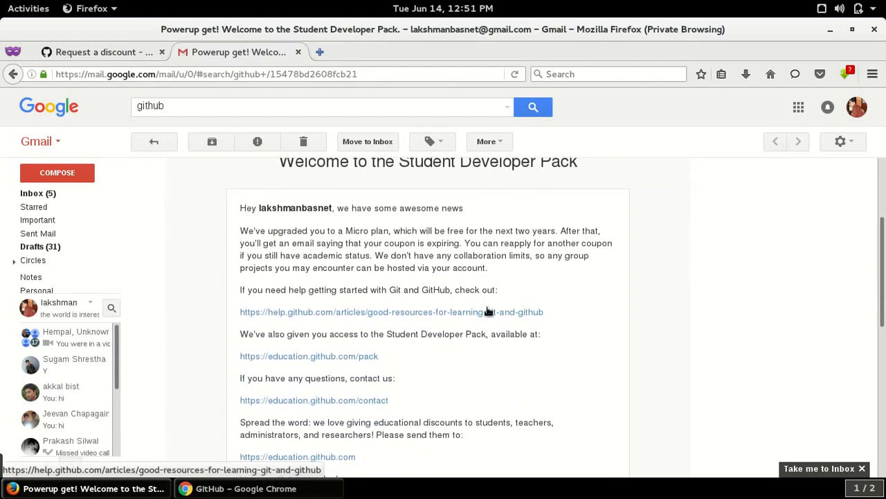
drag(360, 255, 497, 290)
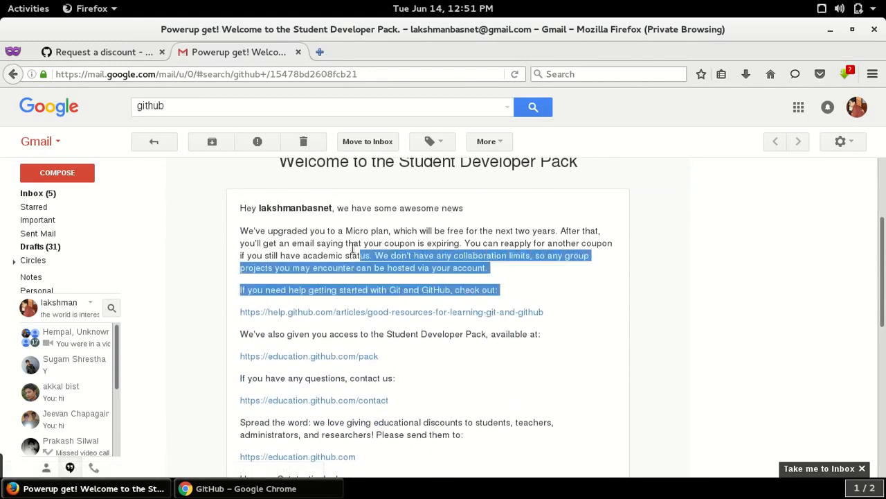
scroll(down, 3)
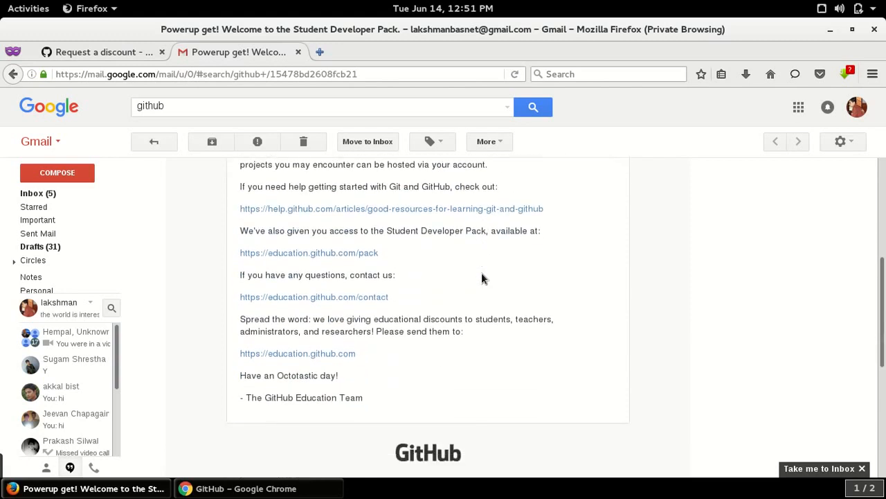